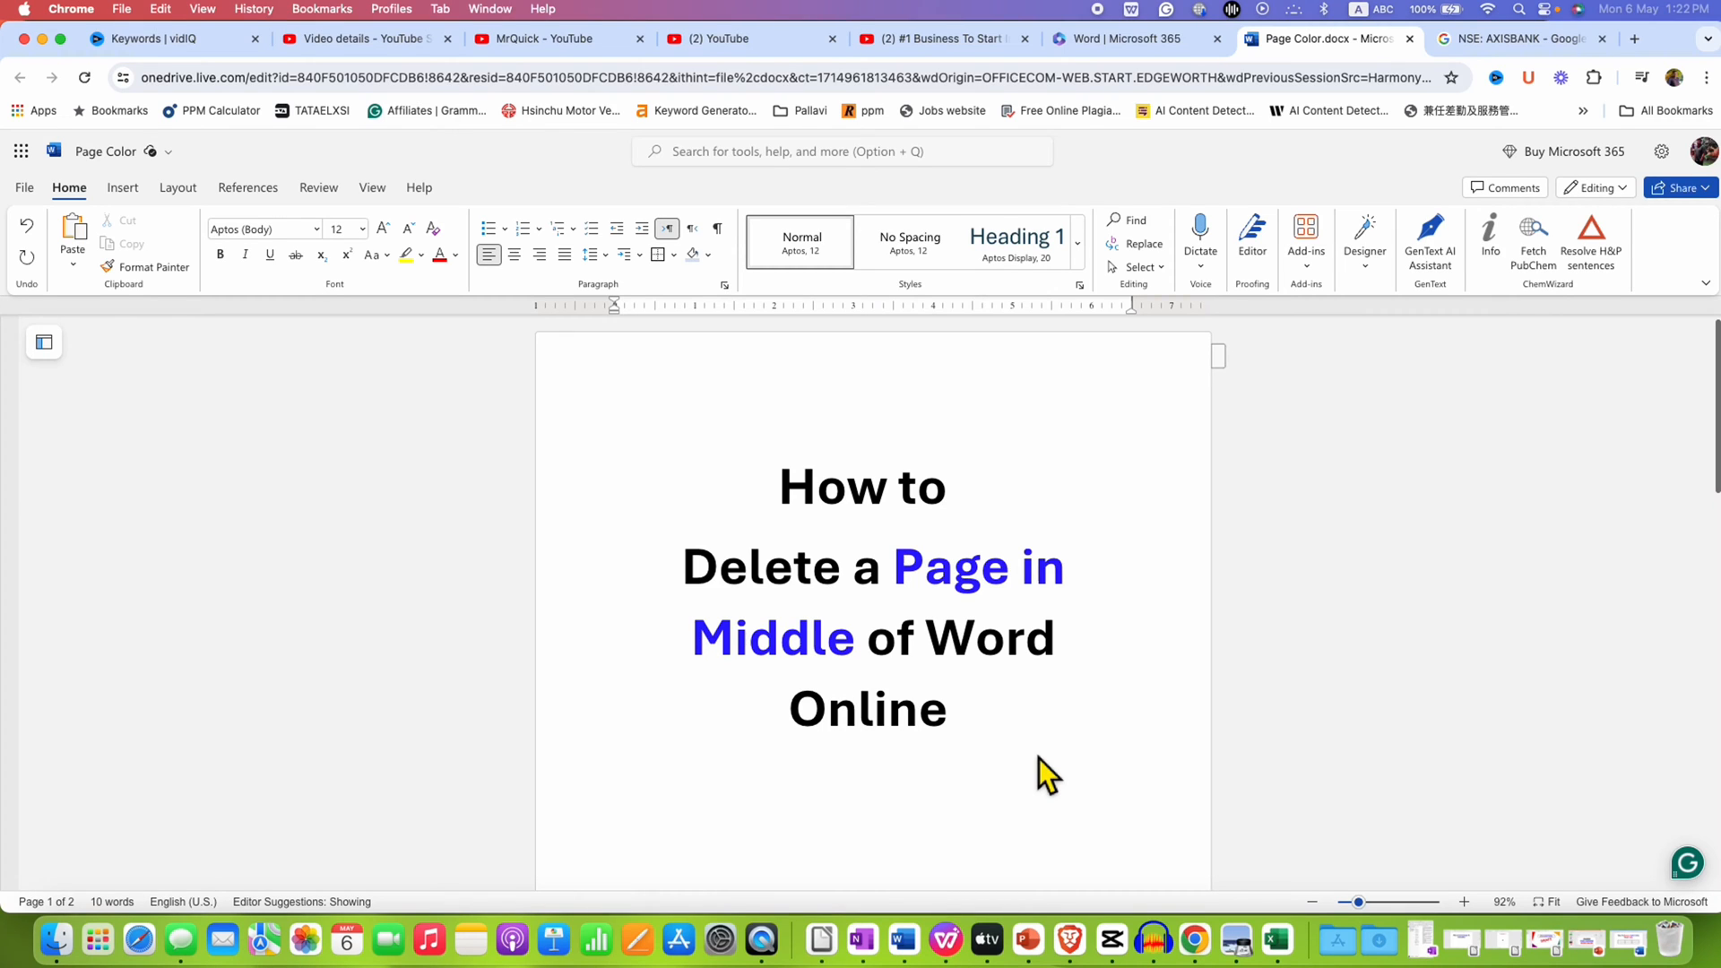
{"action": "mouse_move", "coordinate": [841, 677]}
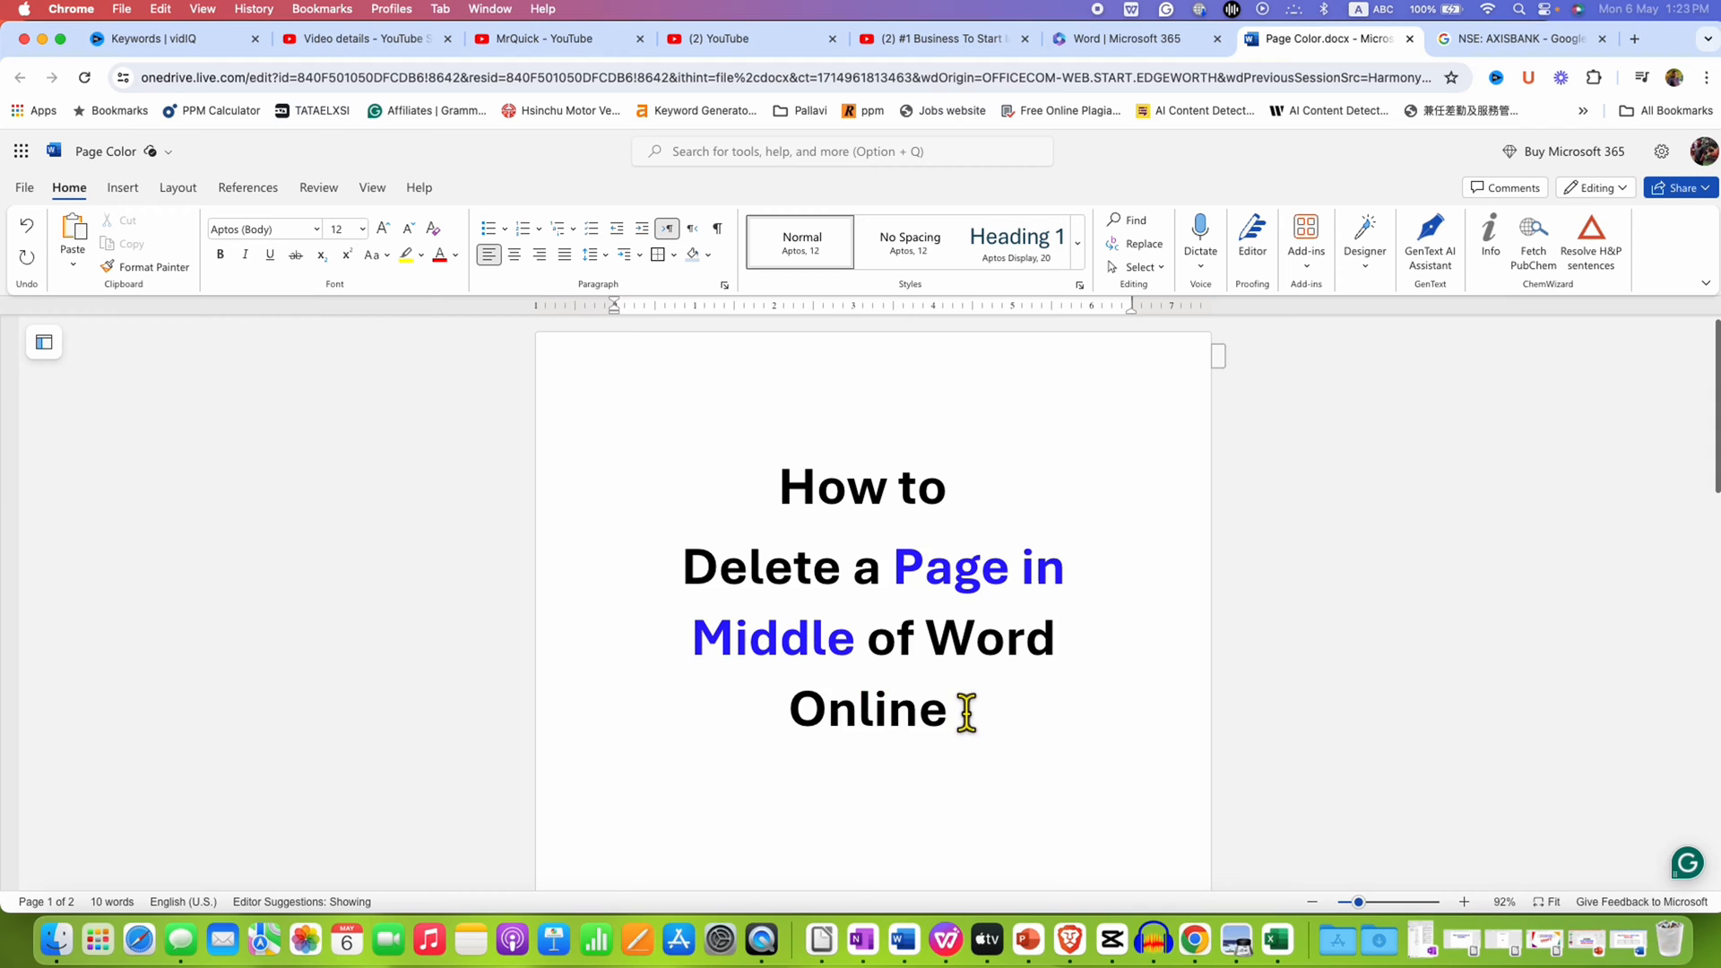
Turn on Show/Hide ¶ and scroll to page 2, exposing its empty paragraph marks.
{"action": "scroll", "scroll_direction": "down", "scroll_amount": 3}
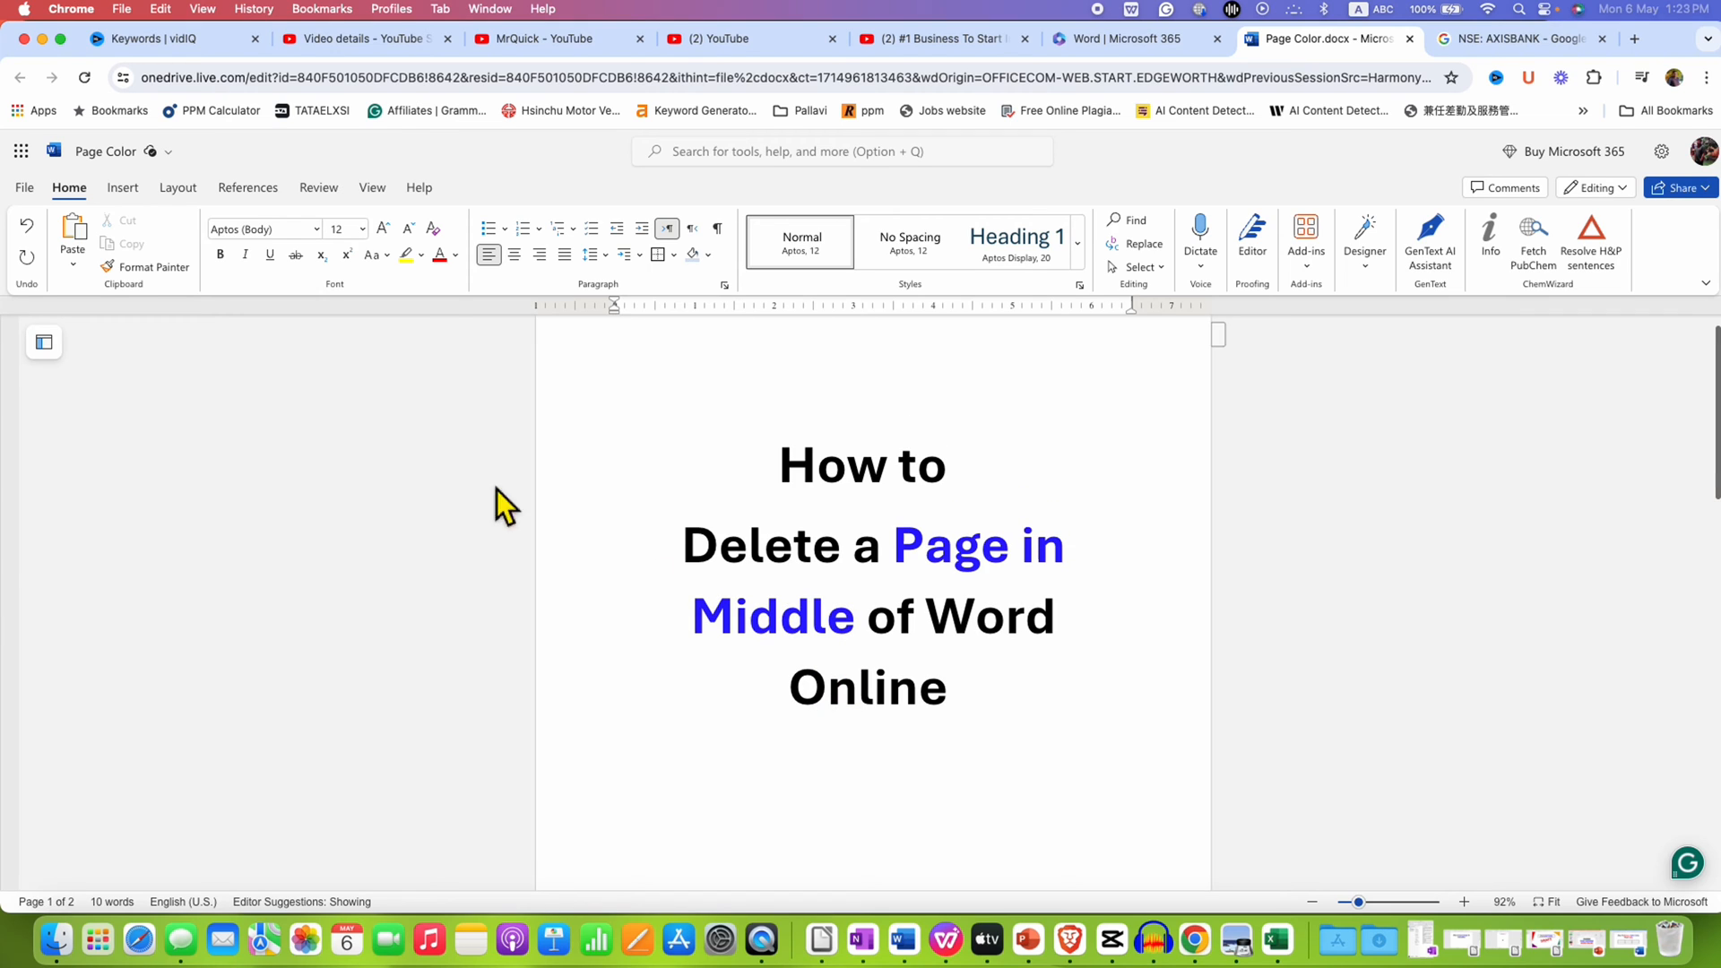
{"action": "mouse_move", "coordinate": [699, 315]}
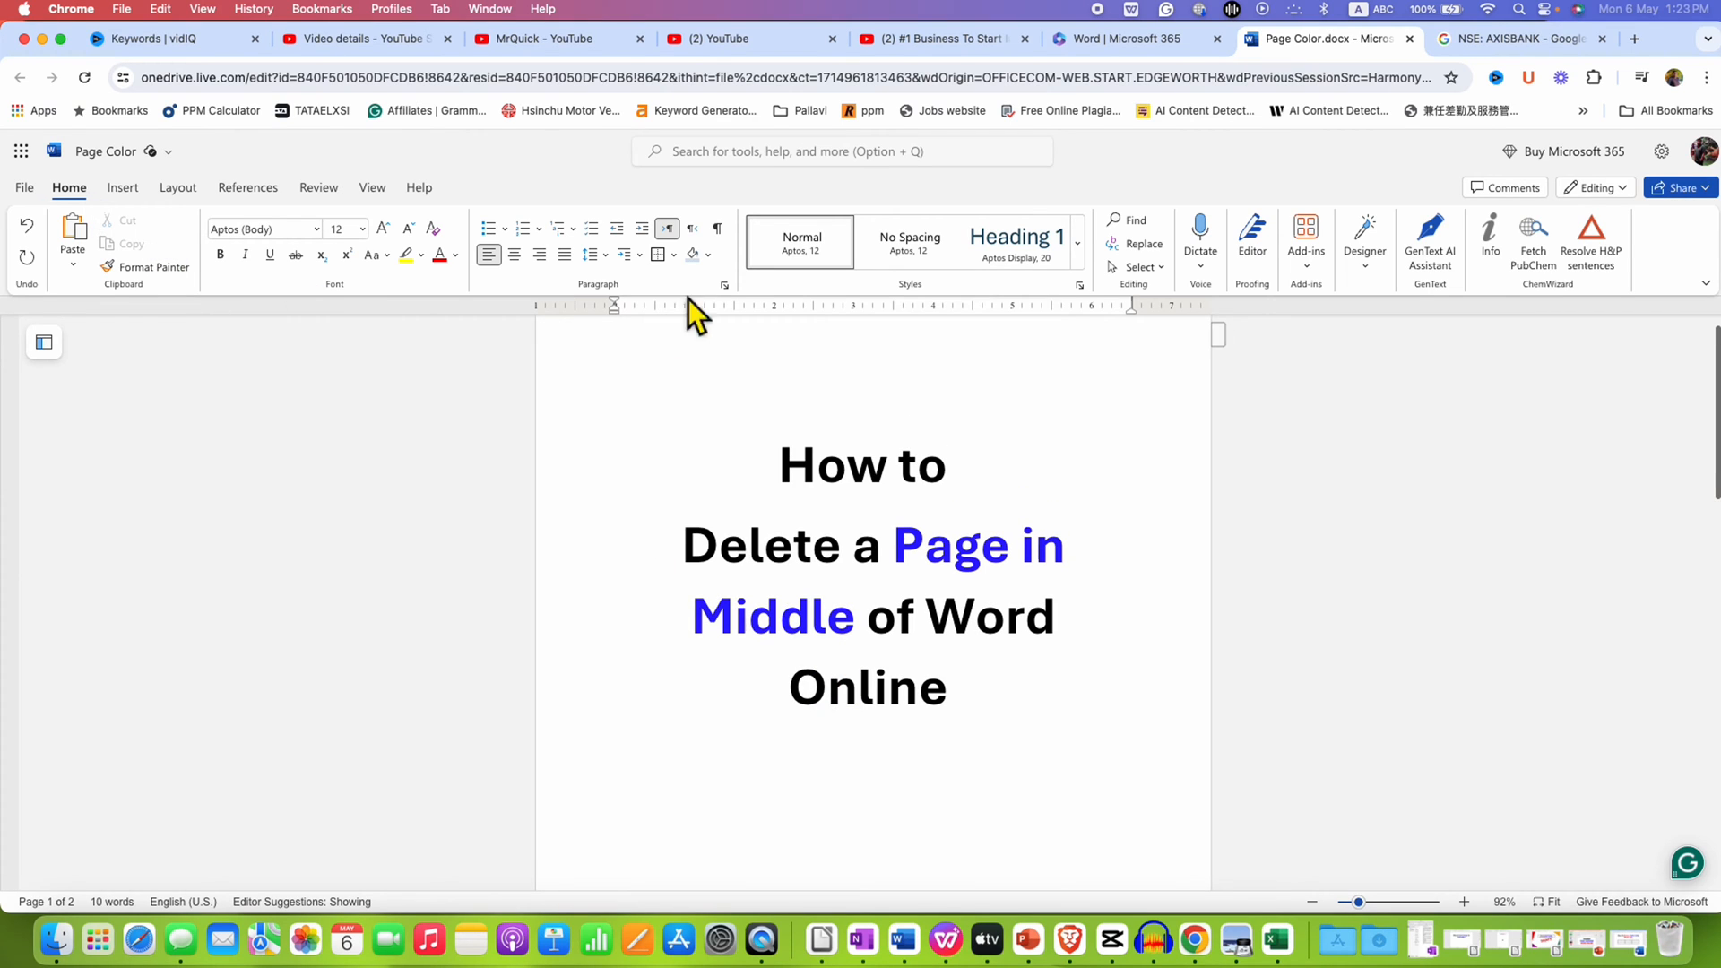
{"action": "mouse_move", "coordinate": [715, 227]}
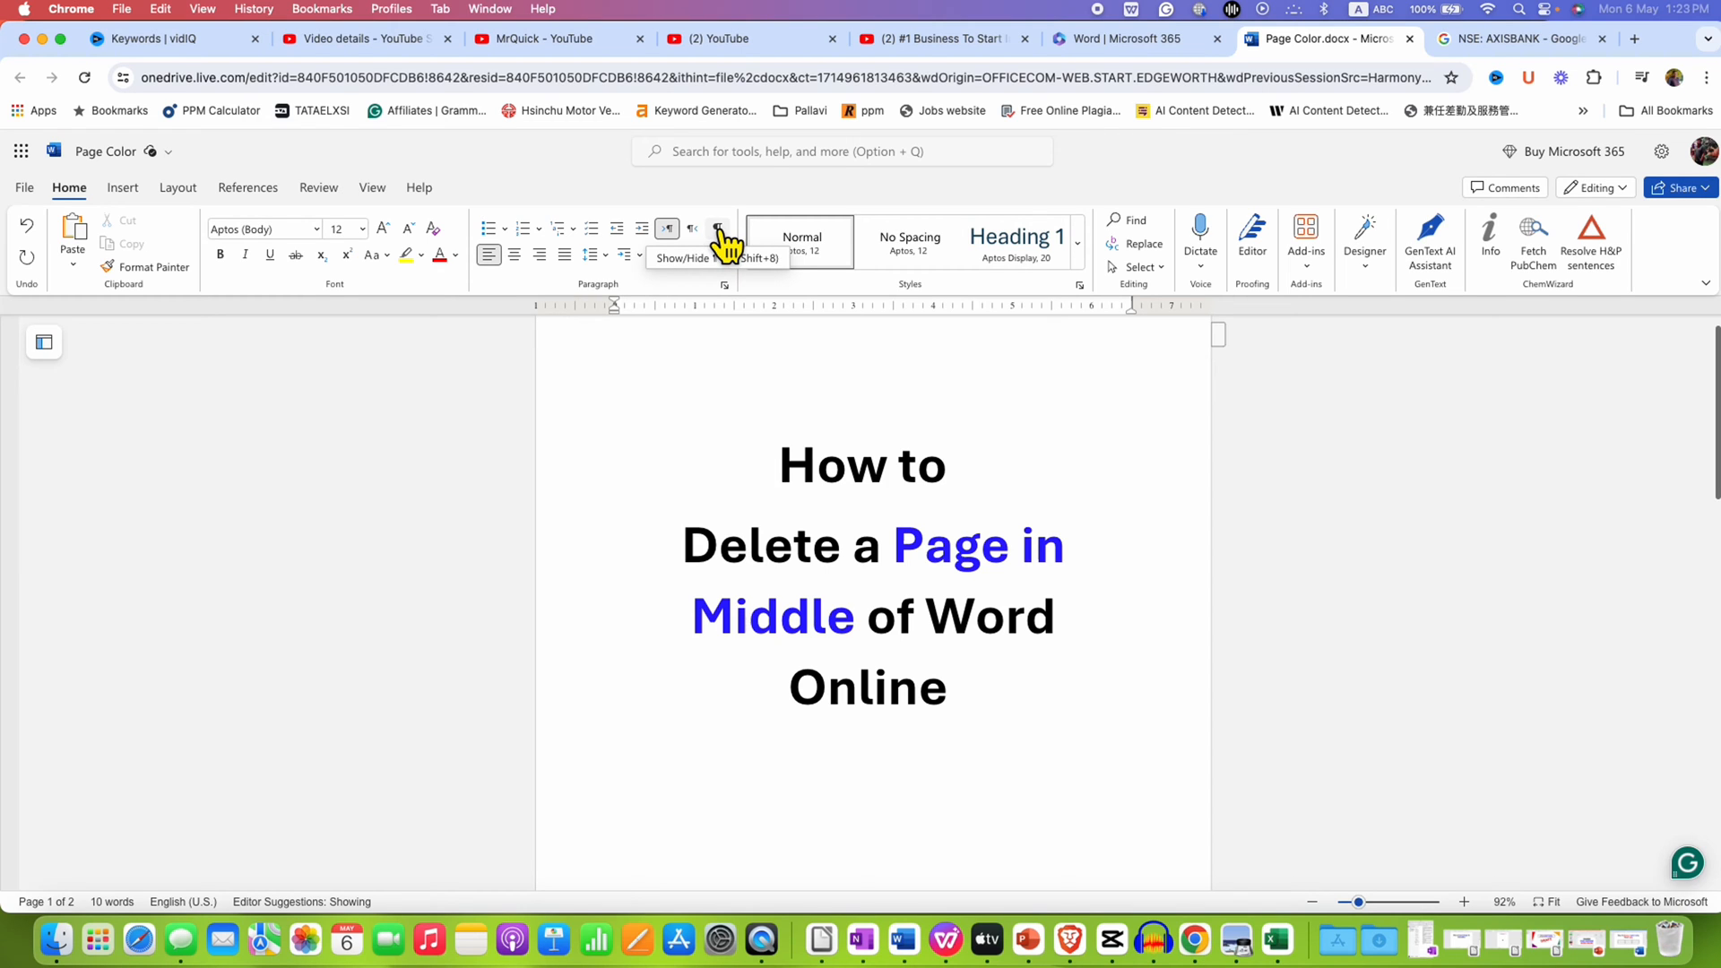
{"action": "left_click", "coordinate": [717, 227]}
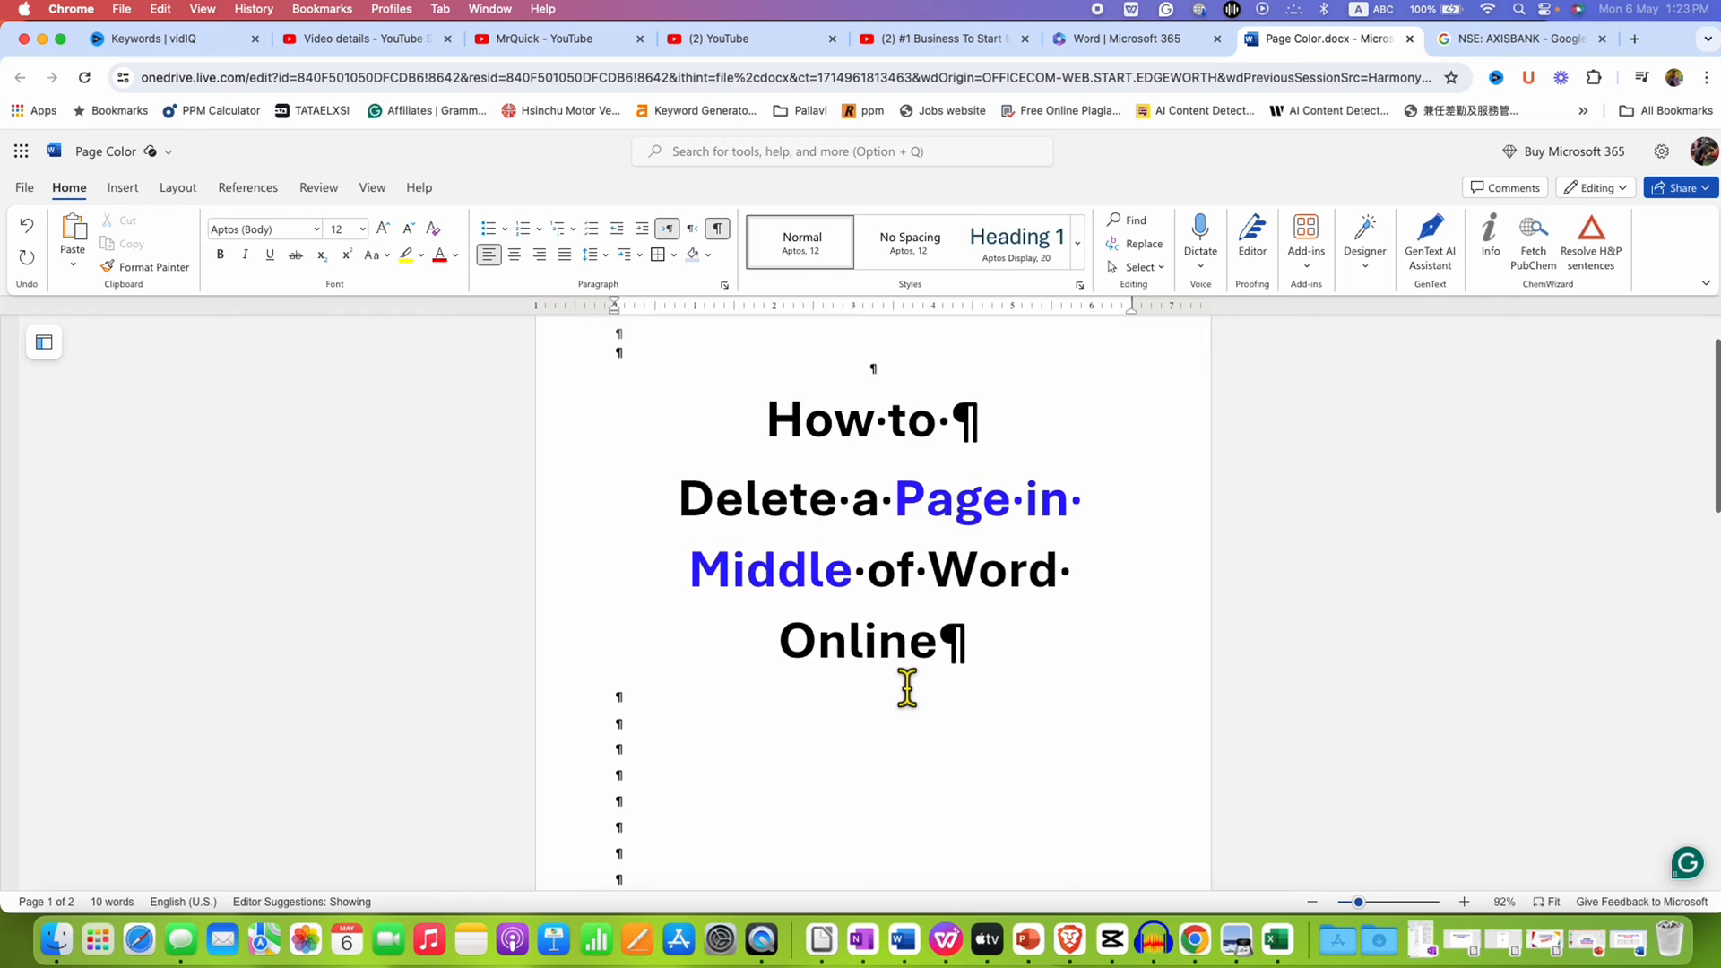
{"action": "scroll", "scroll_direction": "down", "scroll_amount": 3}
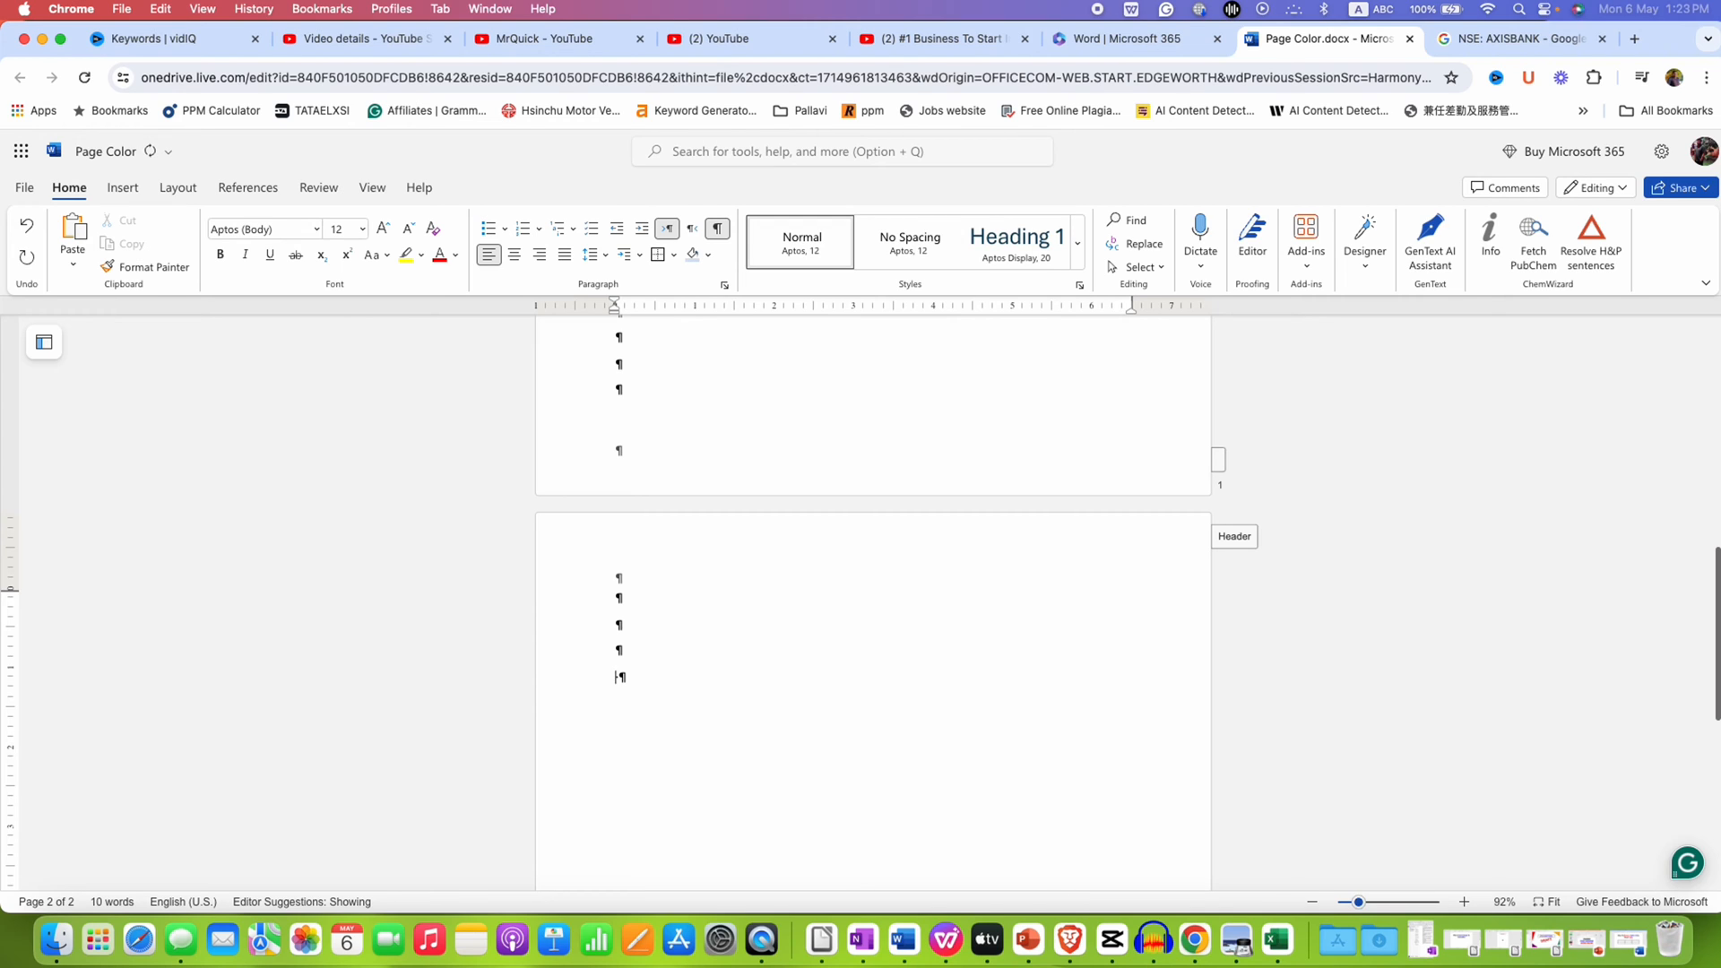
{"action": "scroll", "scroll_direction": "down", "scroll_amount": 3}
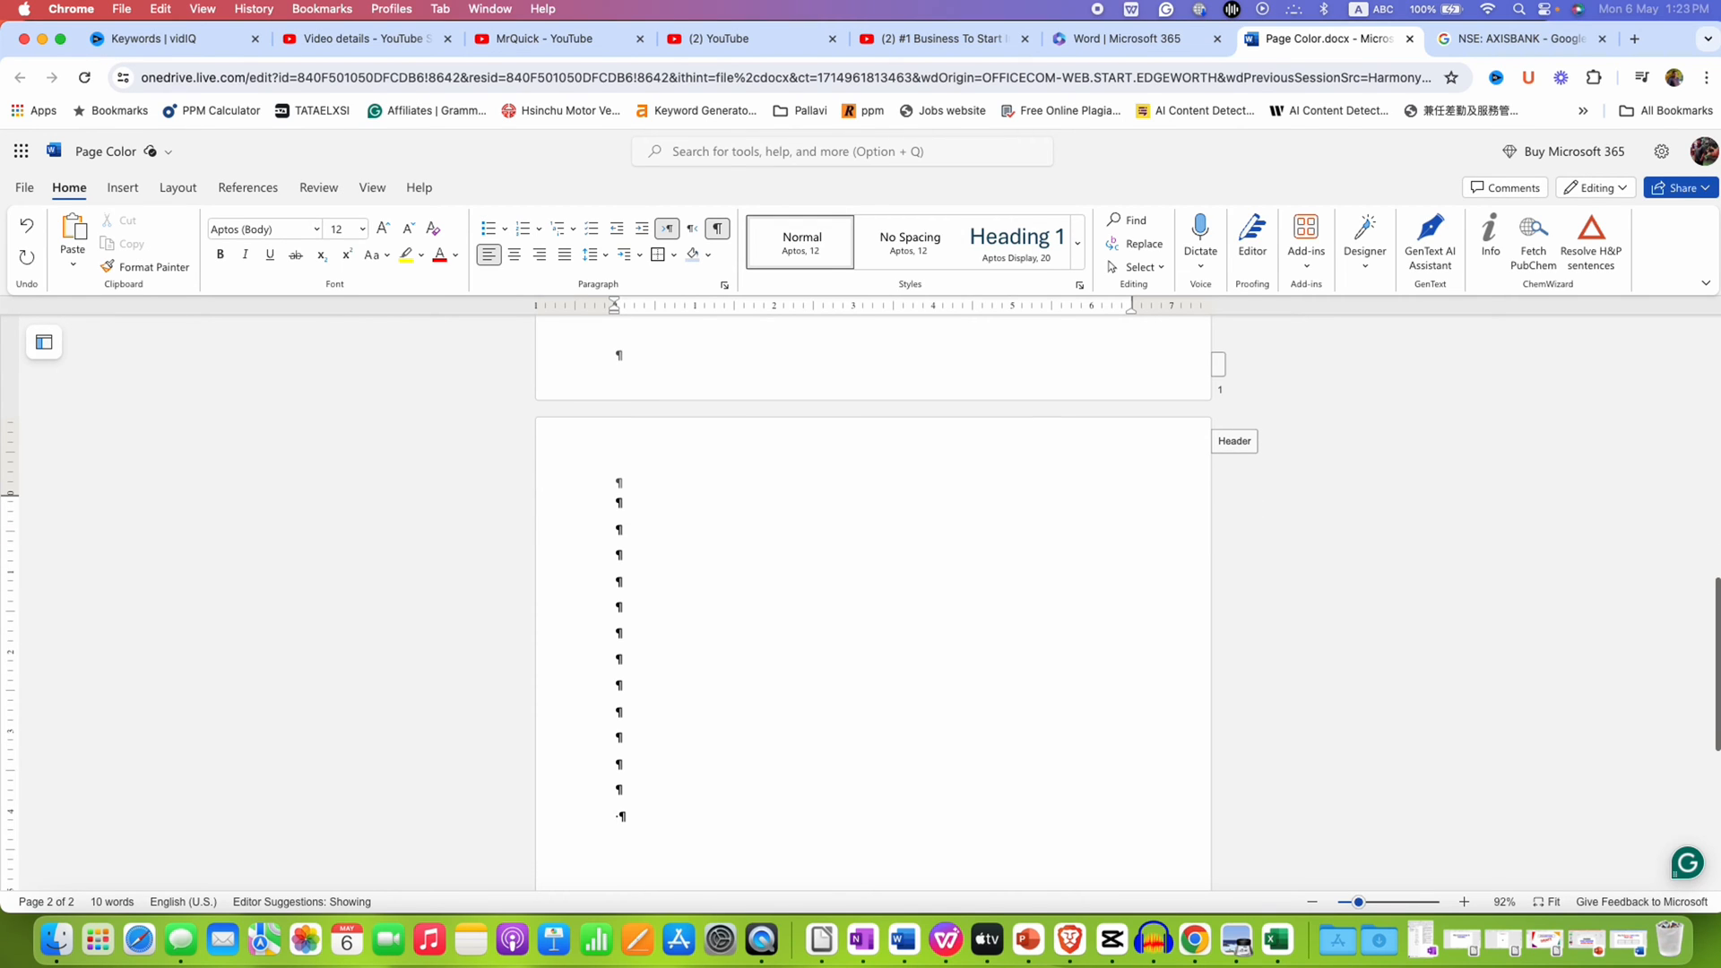
{"action": "mouse_move", "coordinate": [722, 823]}
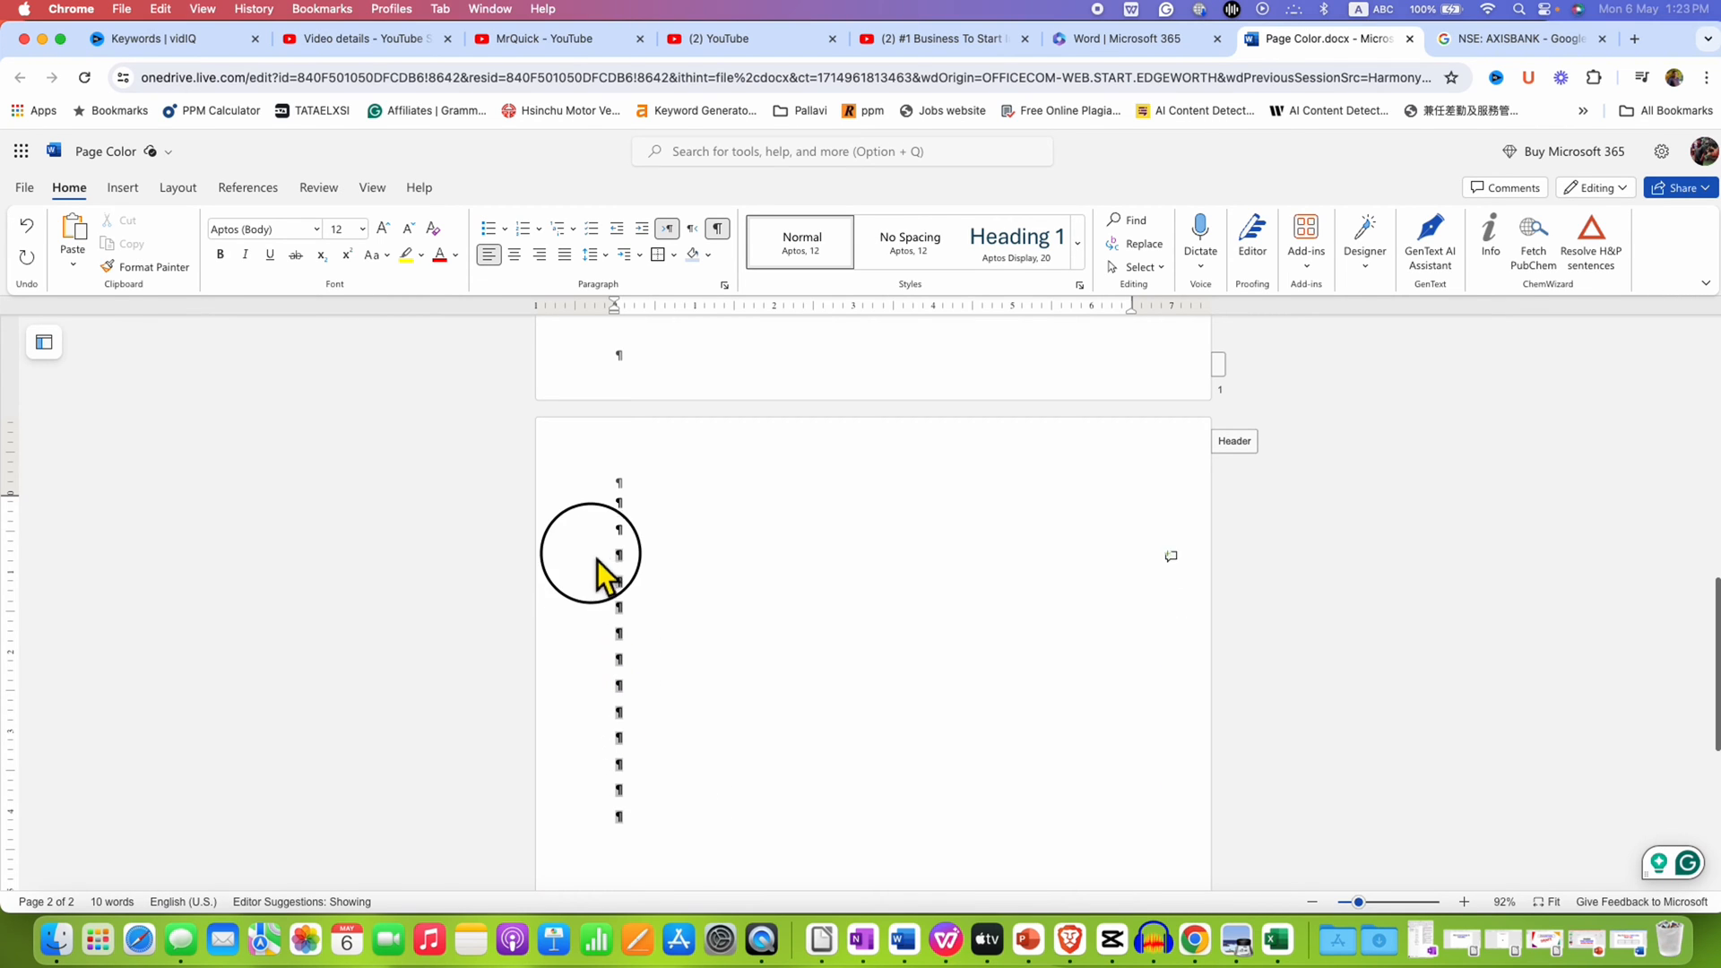
{"action": "mouse_move", "coordinate": [615, 506]}
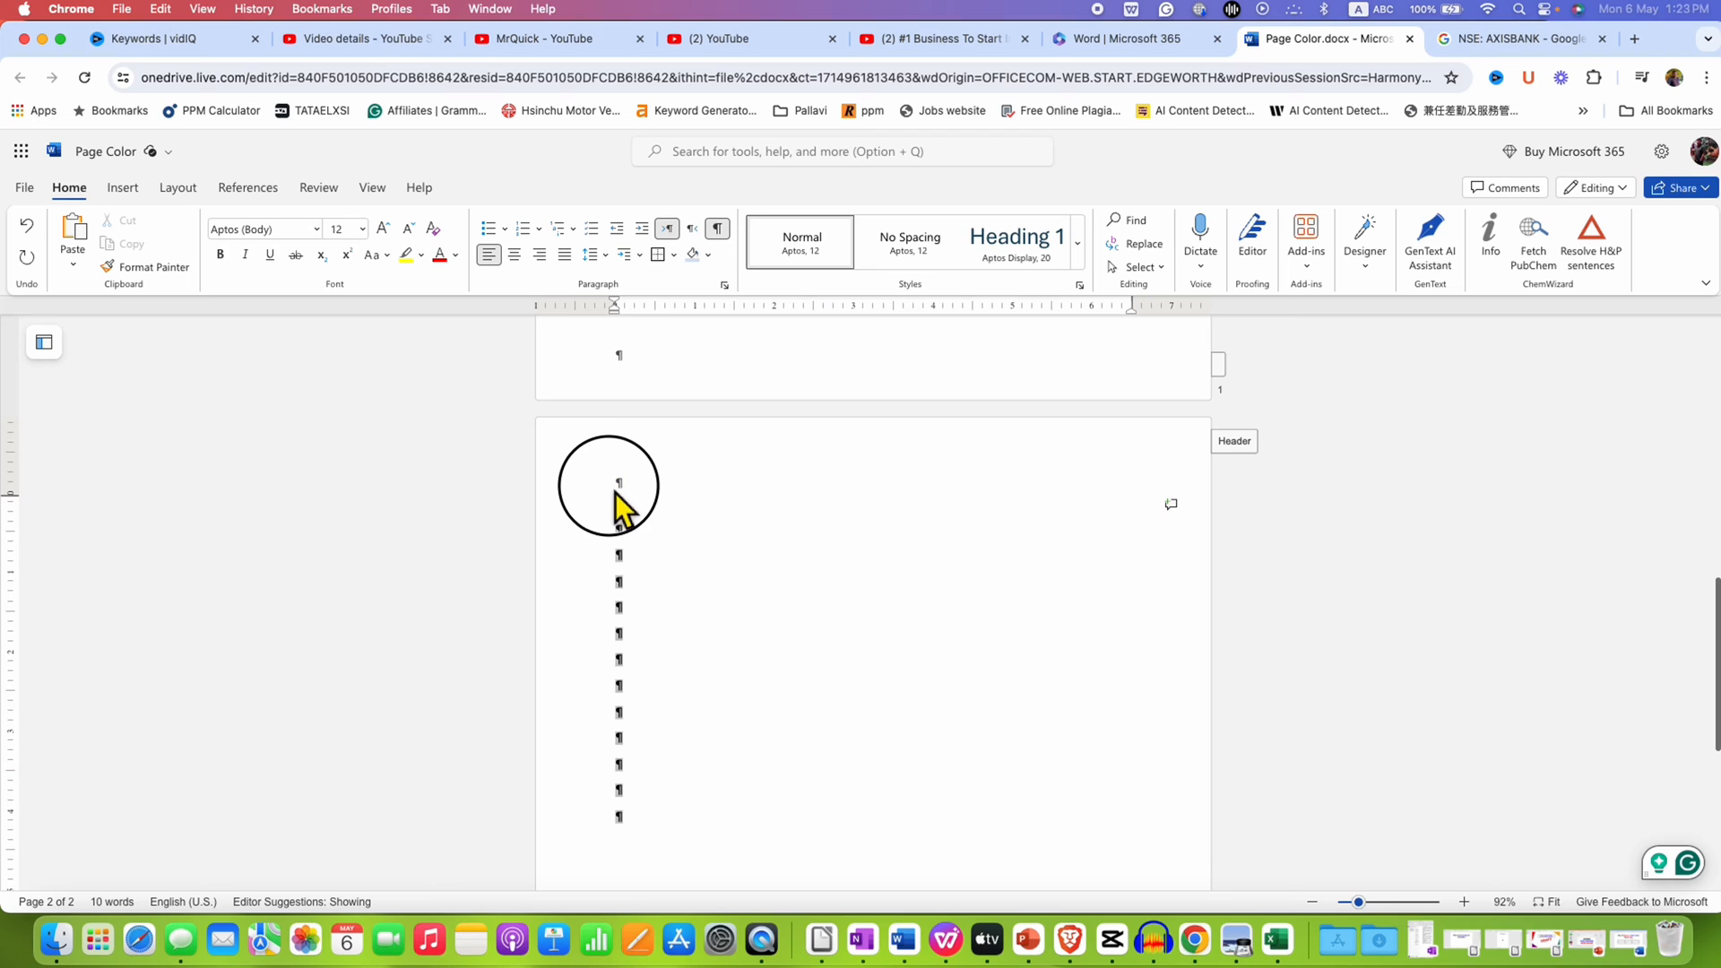
{"action": "mouse_move", "coordinate": [873, 757]}
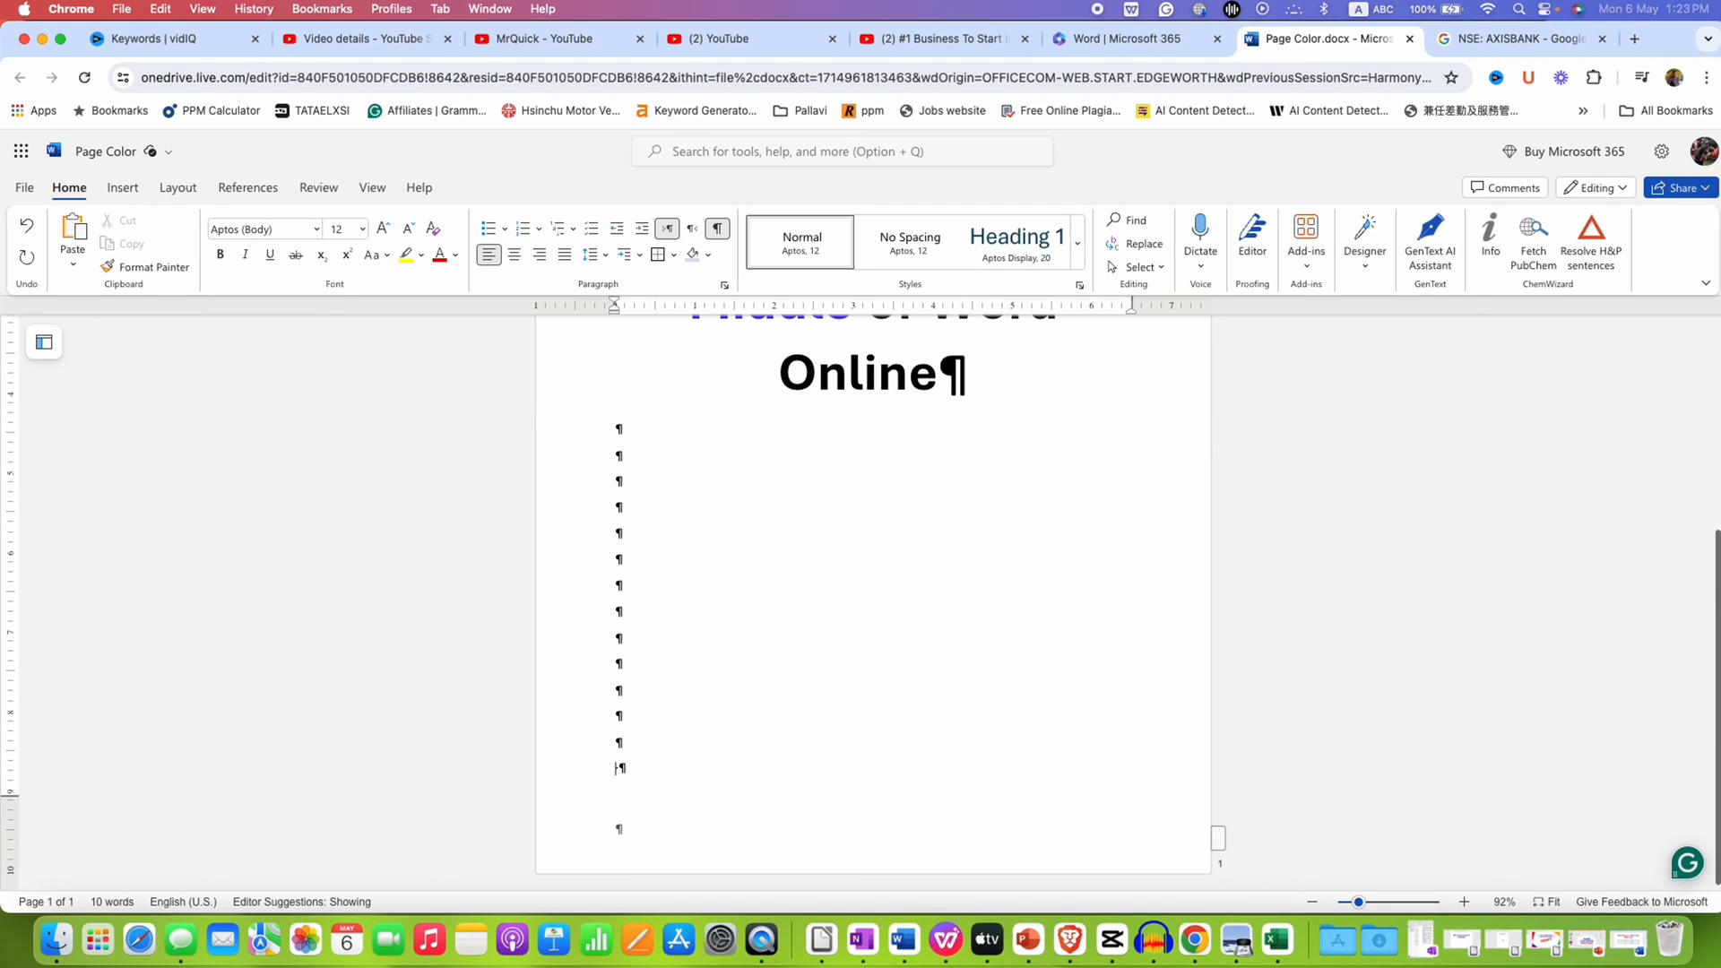
{"action": "mouse_move", "coordinate": [810, 751]}
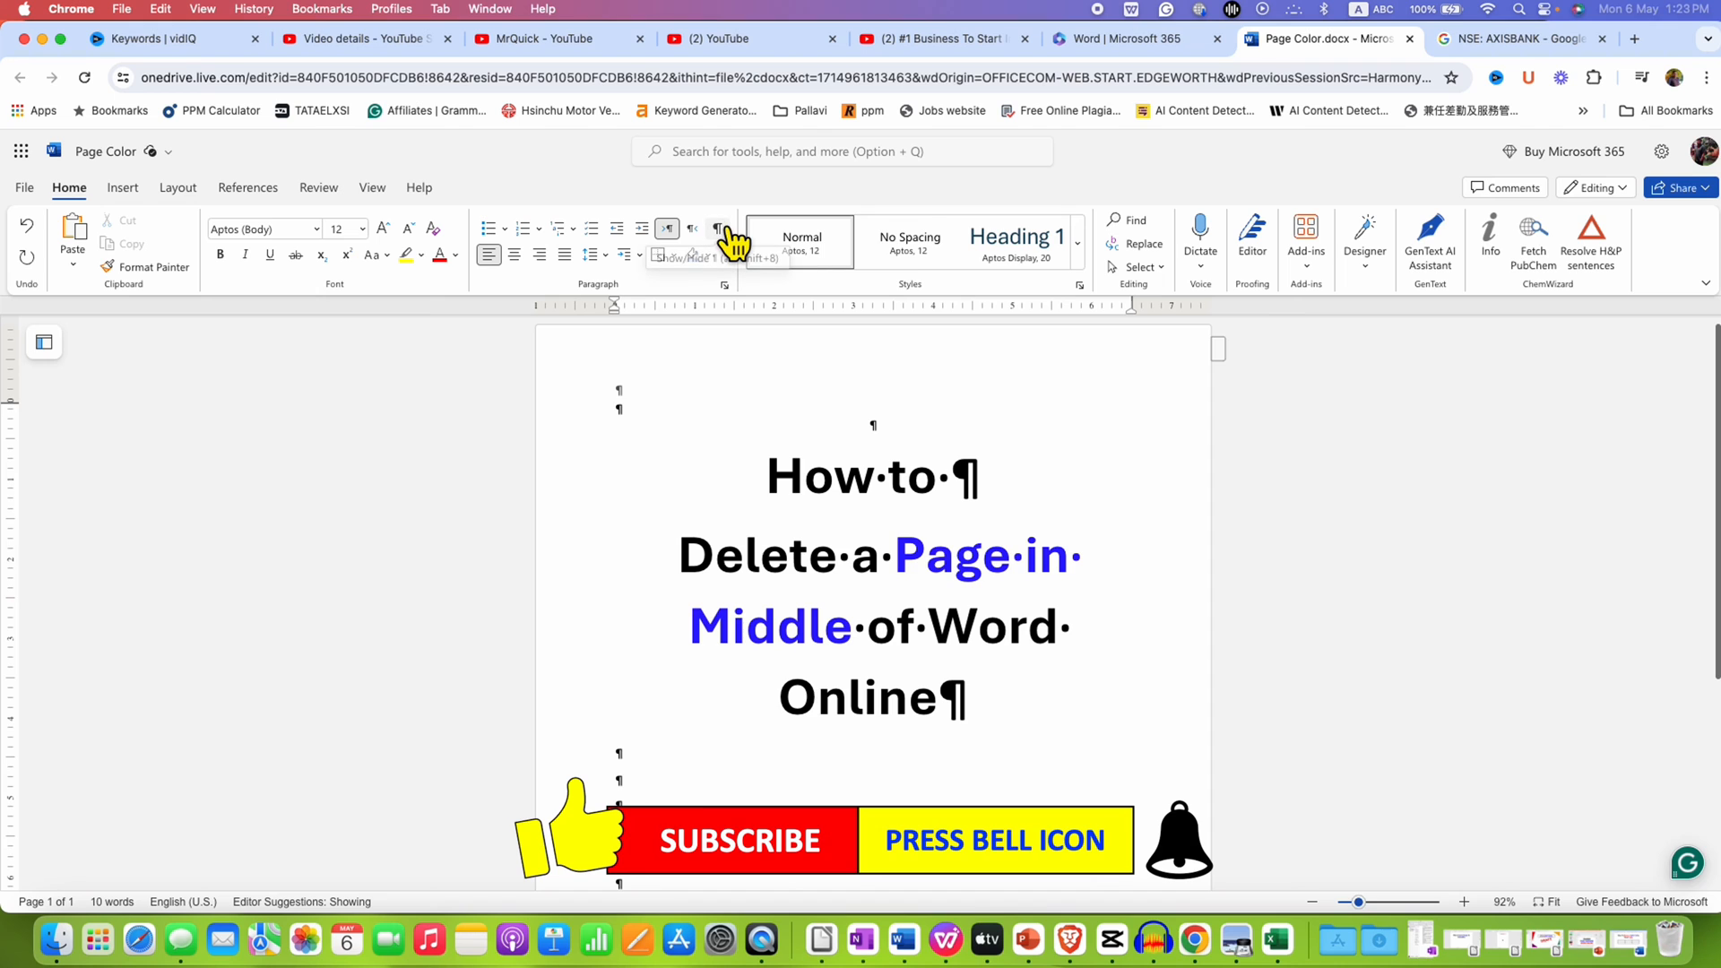
{"action": "mouse_move", "coordinate": [717, 230]}
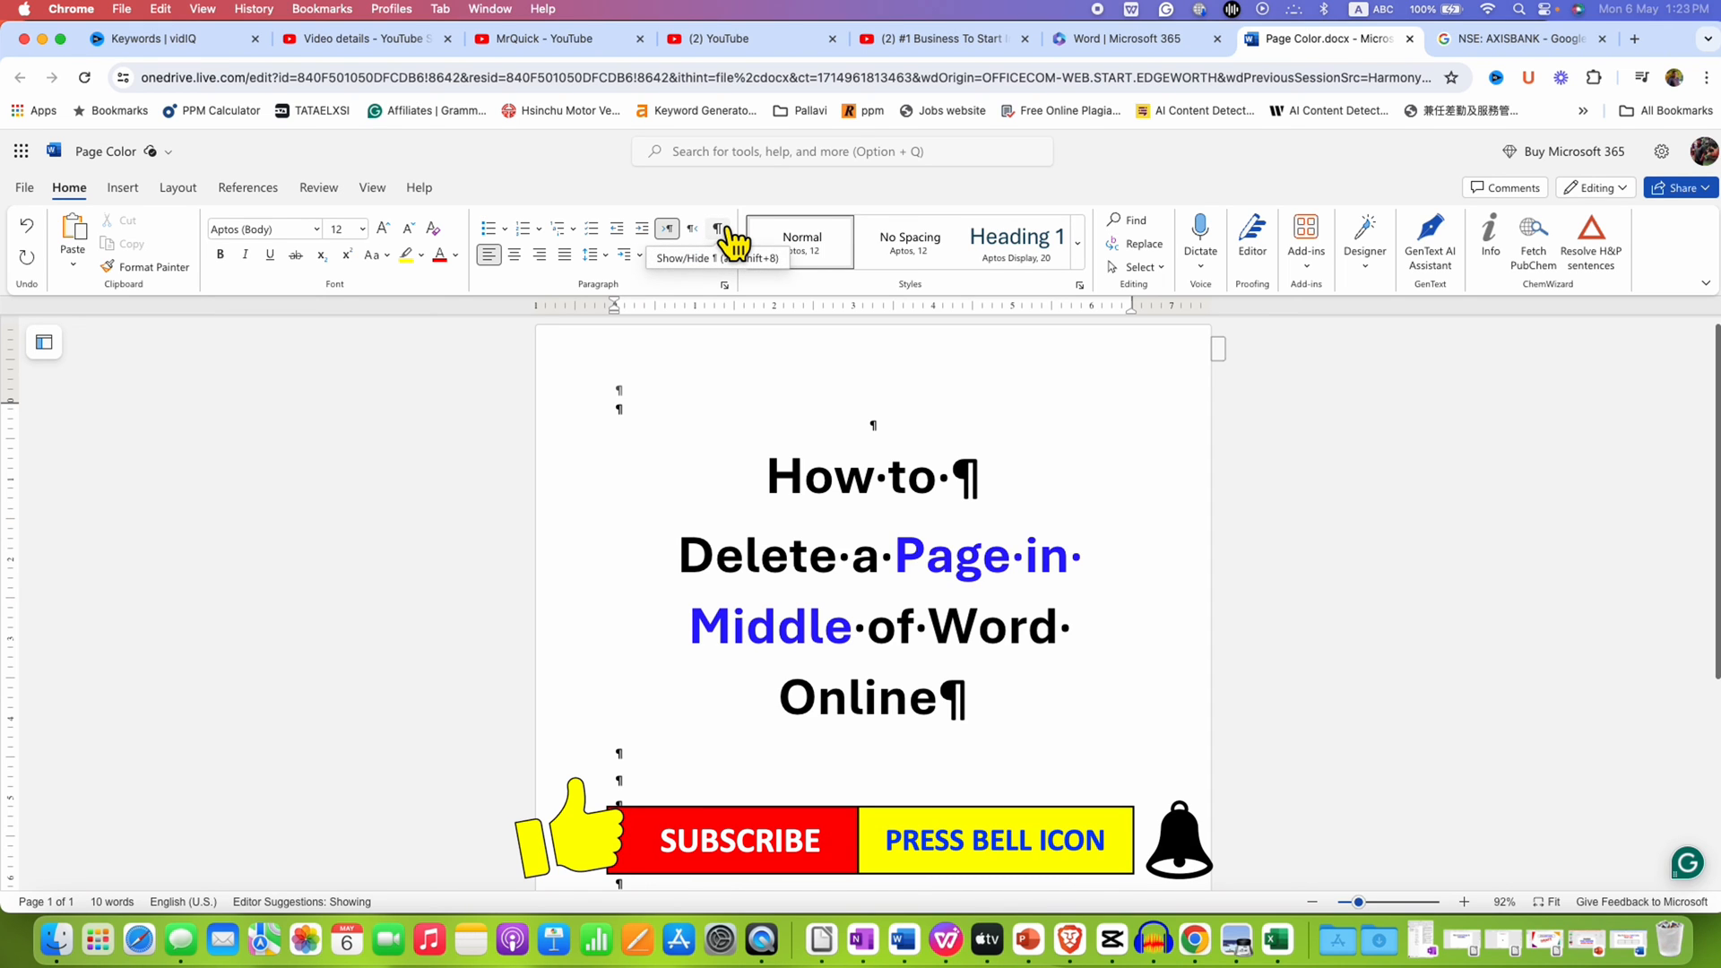
Turn Show/Hide ¶ off so the clean one-page title document displays normally.
{"action": "left_click", "coordinate": [717, 228]}
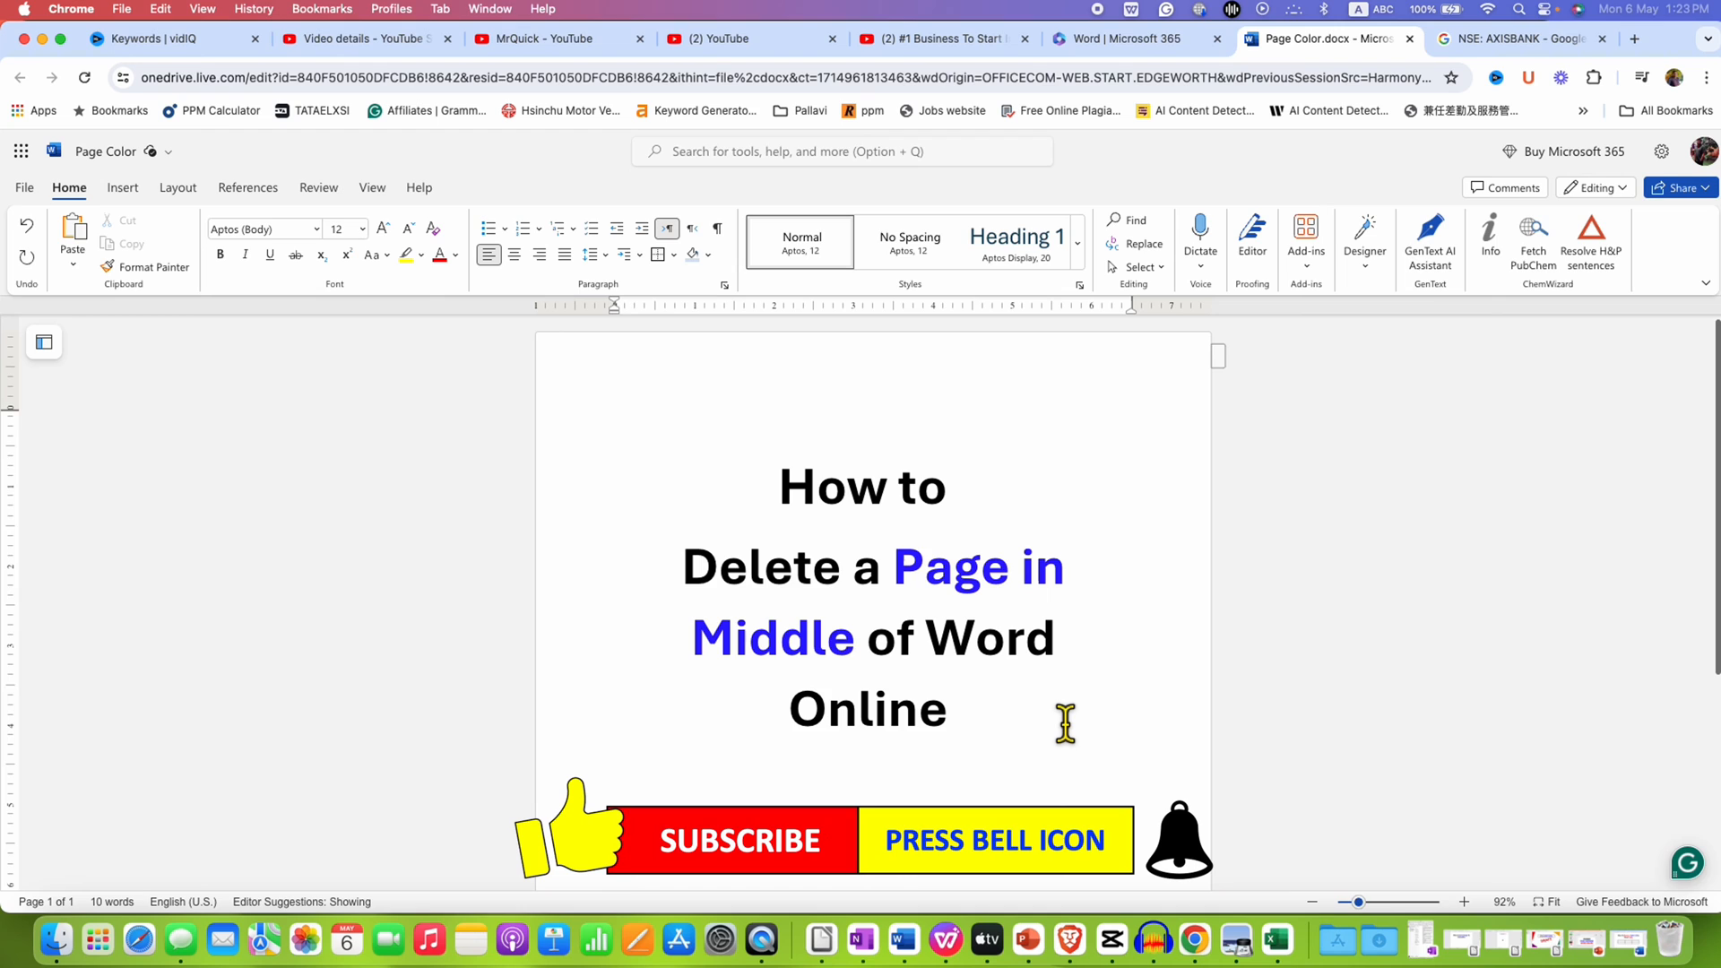